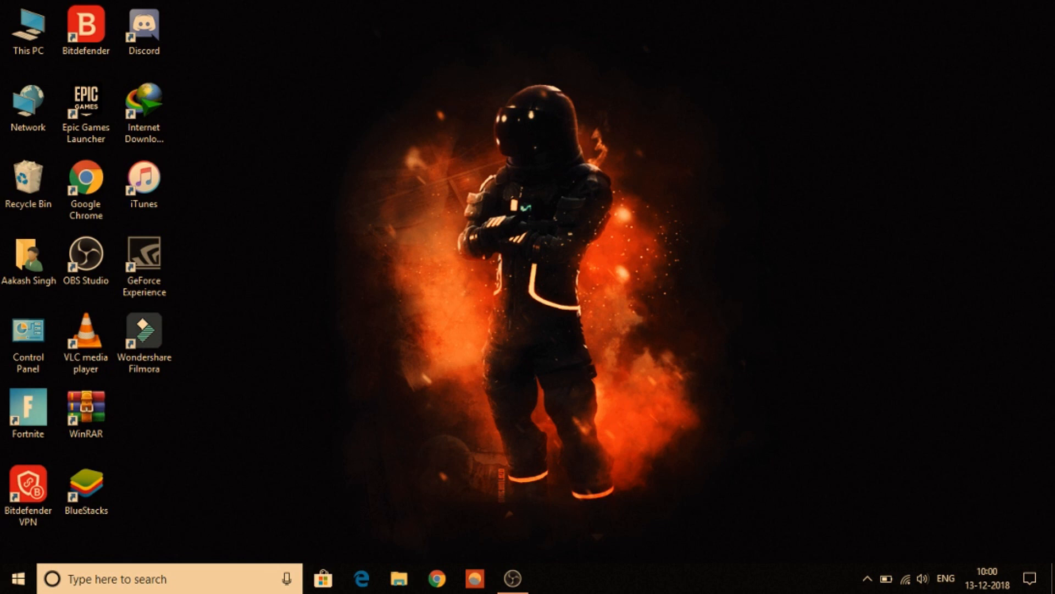
Glance at the hidden tray icons, then select the High Performance power plan.
click(867, 579)
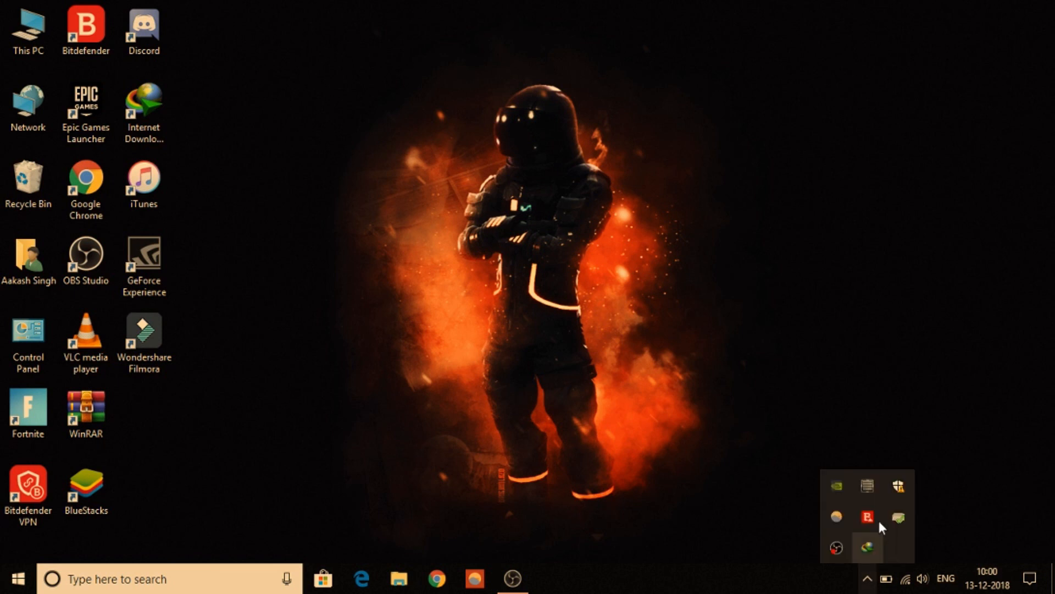
click(665, 309)
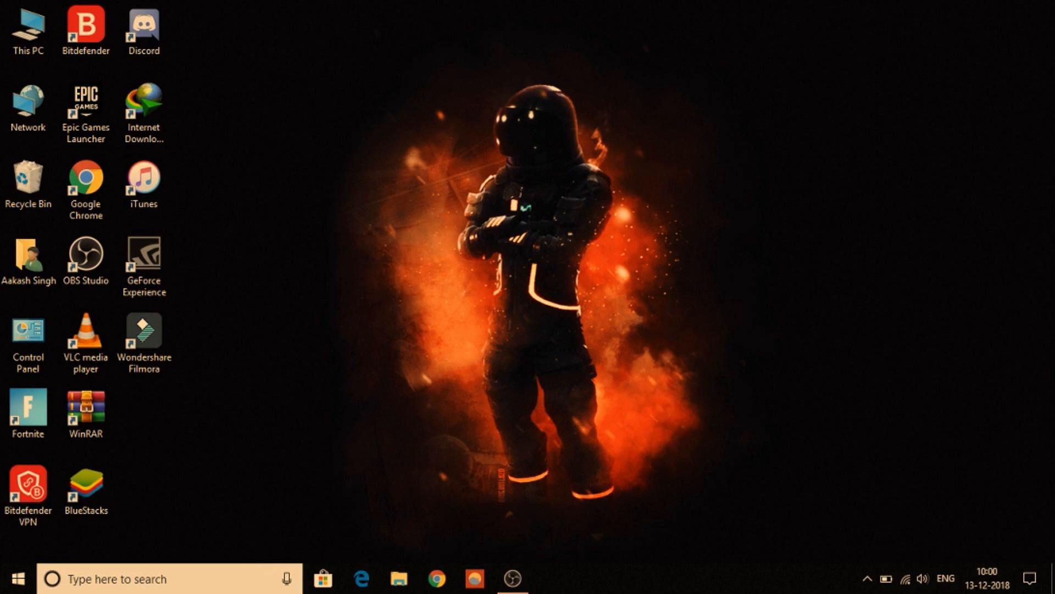
mouse_move(1025, 363)
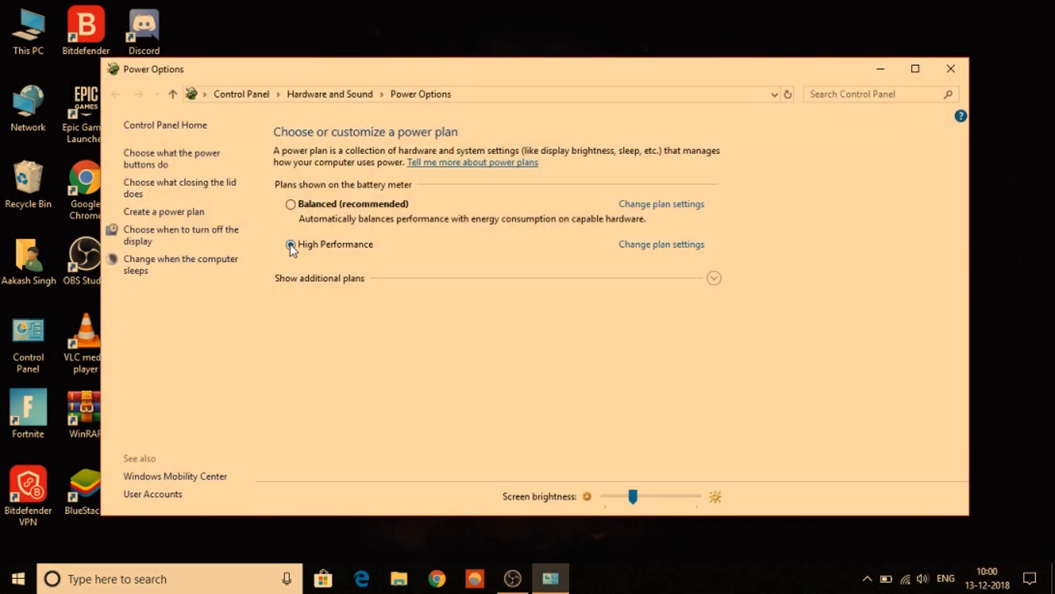
click(291, 244)
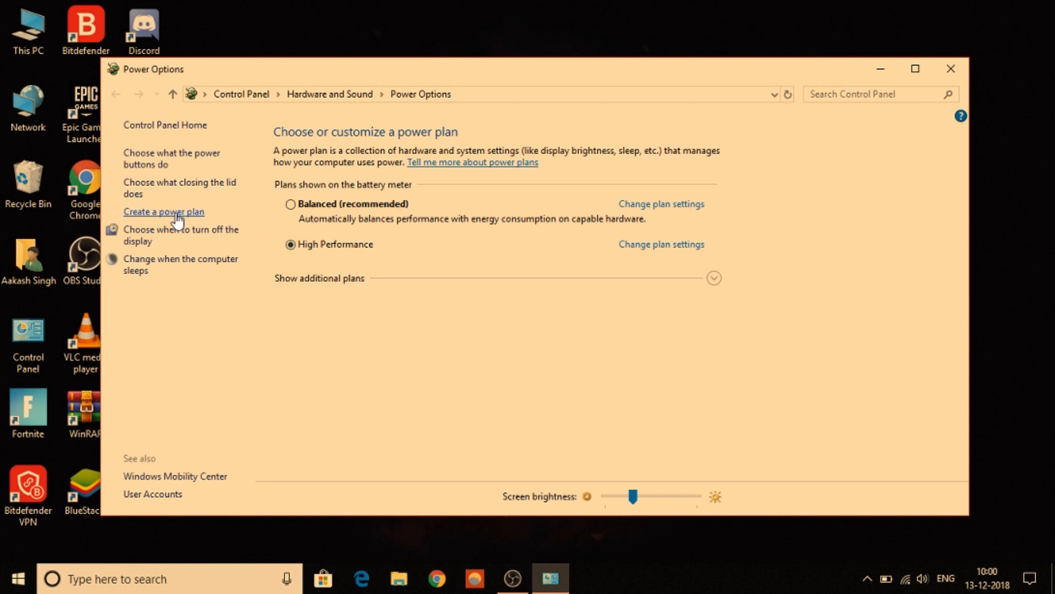
Start a High performance-based custom plan, cancel it, and reveal the hidden tray icons.
click(163, 211)
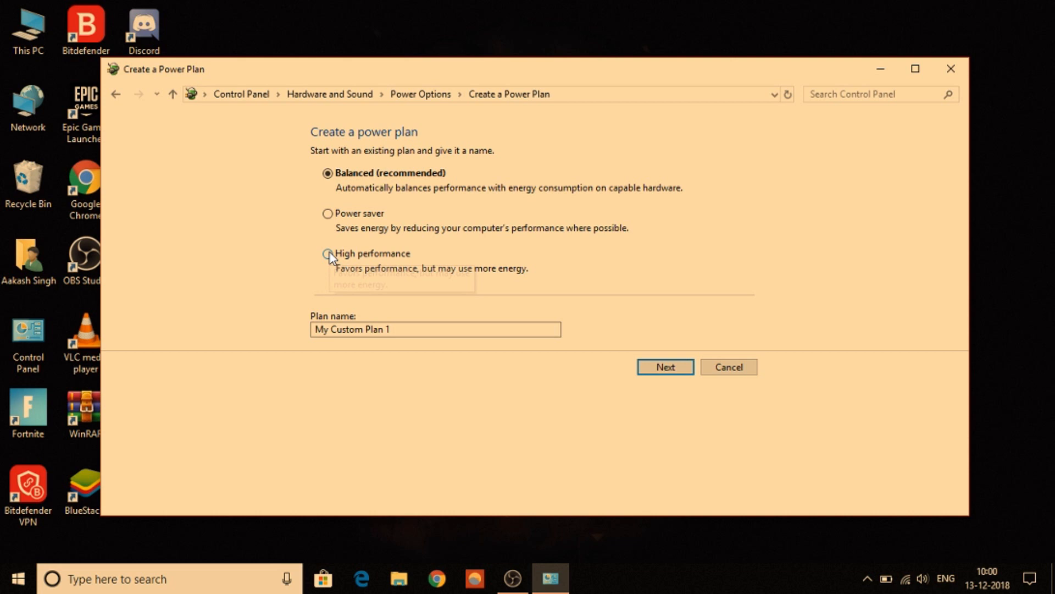
click(328, 254)
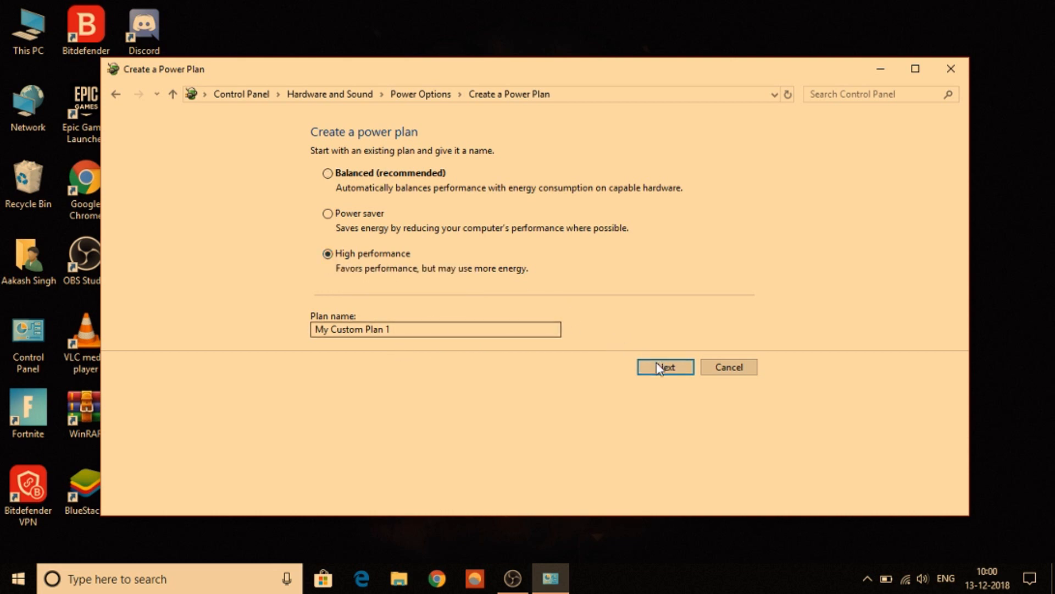
click(664, 366)
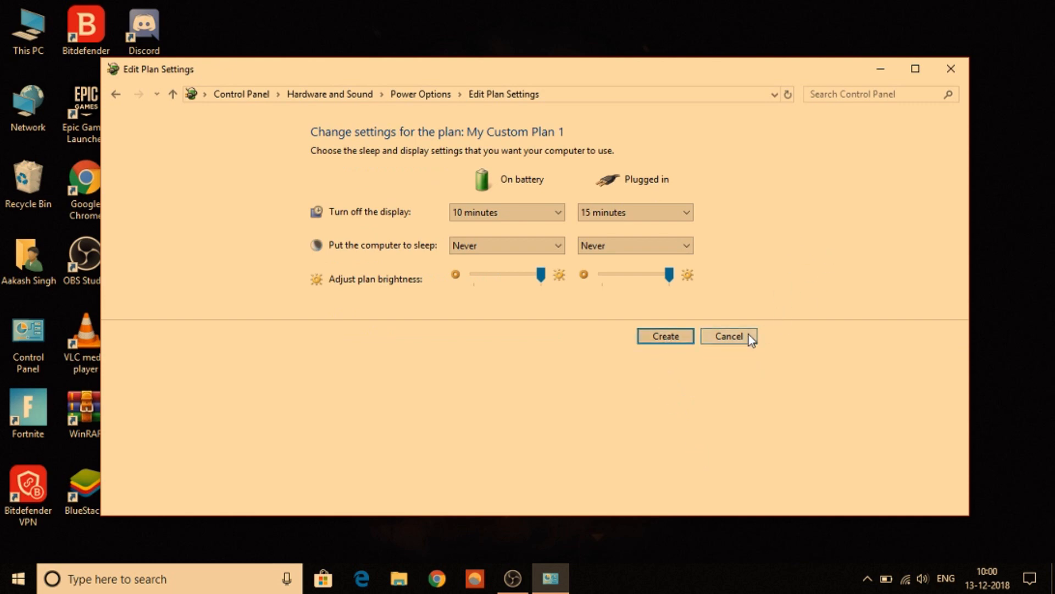
click(728, 336)
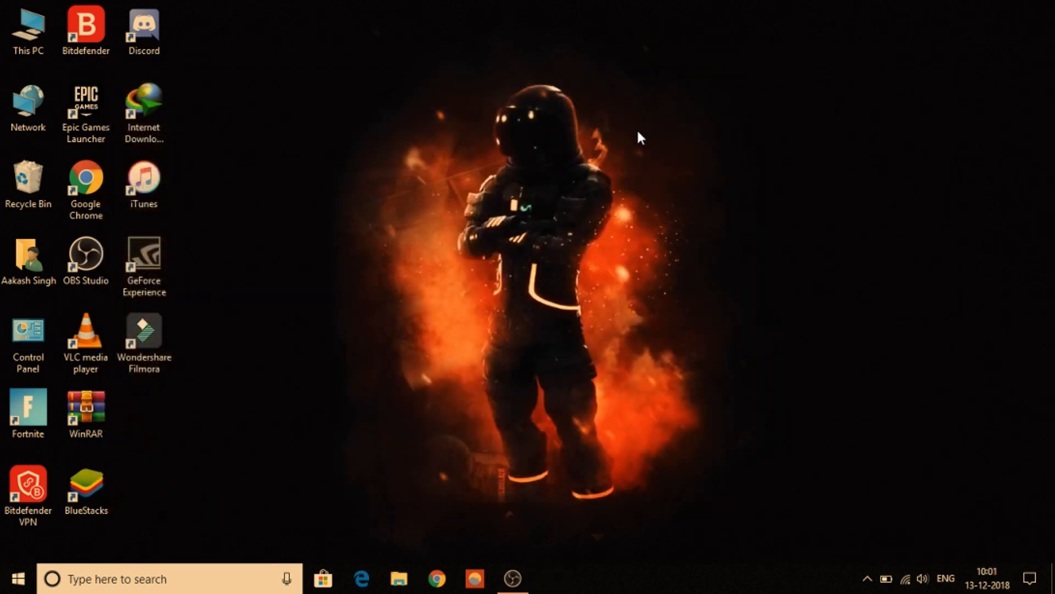
click(867, 578)
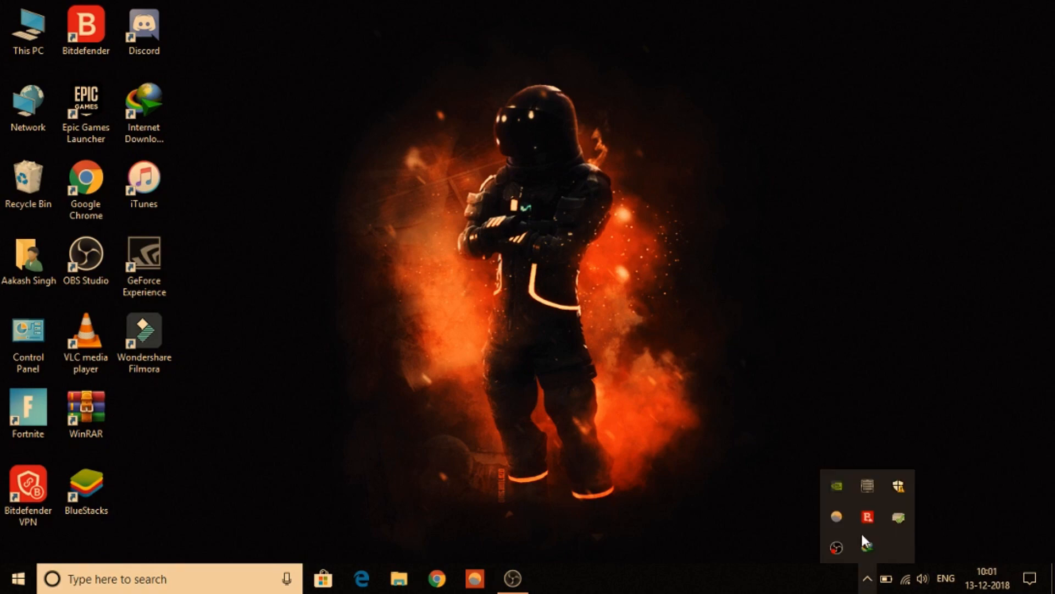